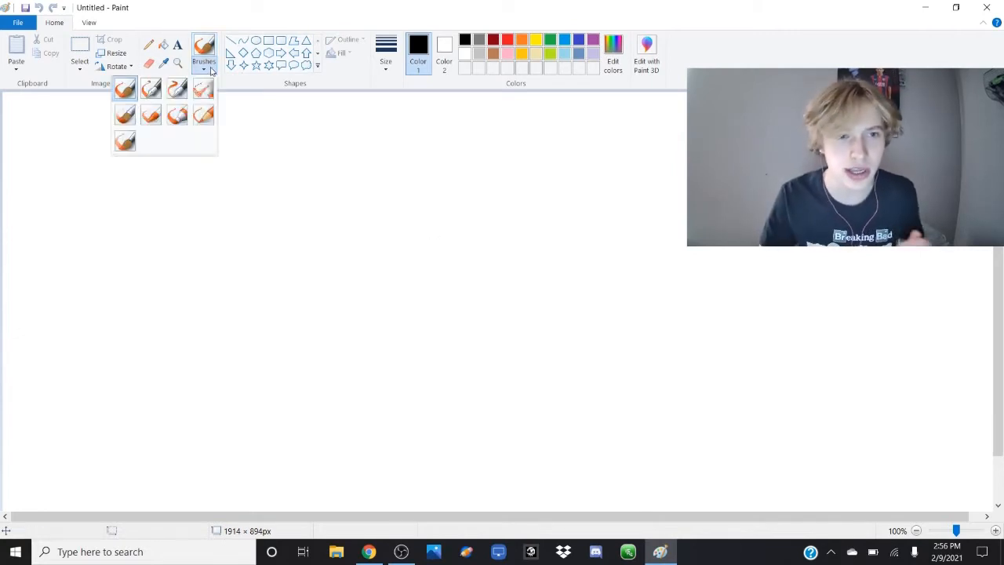
Select a paintbrush style and the second-thinnest black line width for sketching.
{"action": "left_click", "coordinate": [204, 50]}
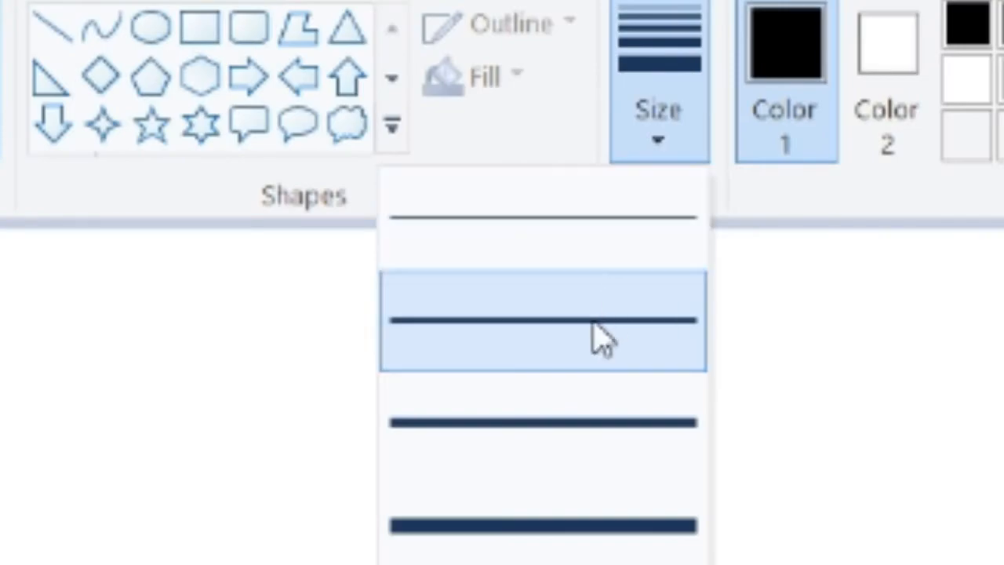
{"action": "left_click", "coordinate": [543, 320]}
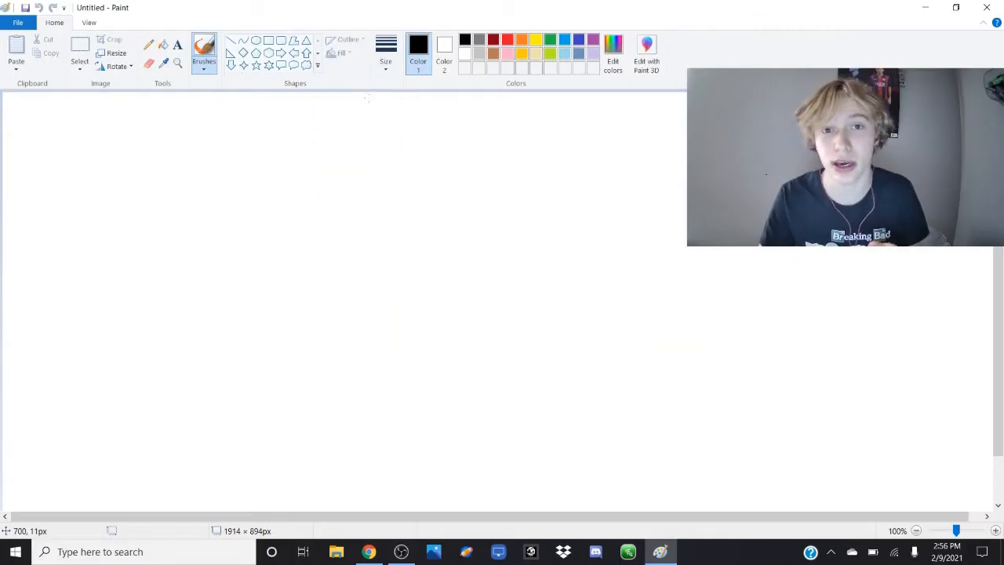
{"action": "type", "text": "Step To"}
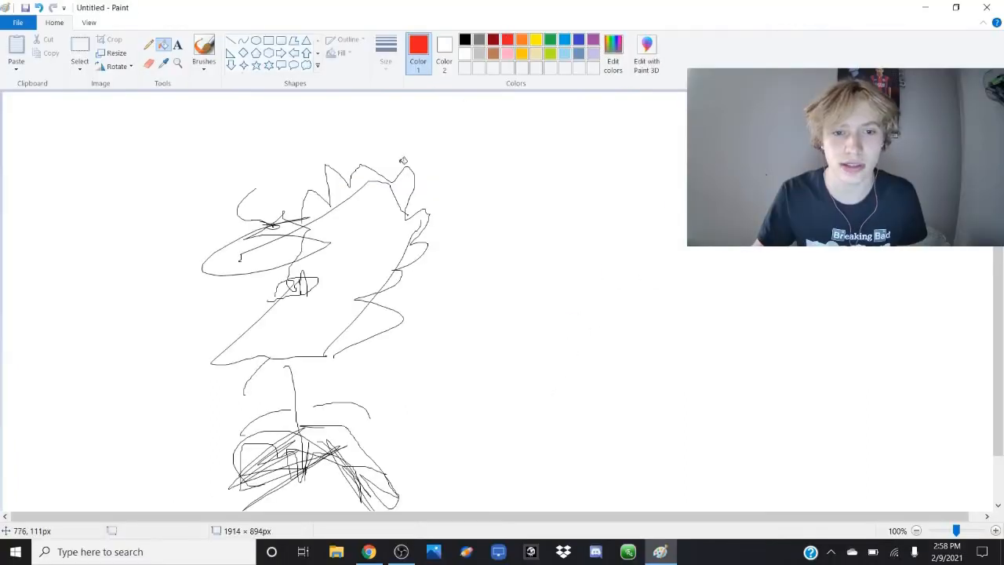
Fill the monster's teeth red and its face blue with the Fill tool.
{"action": "left_click", "coordinate": [295, 285]}
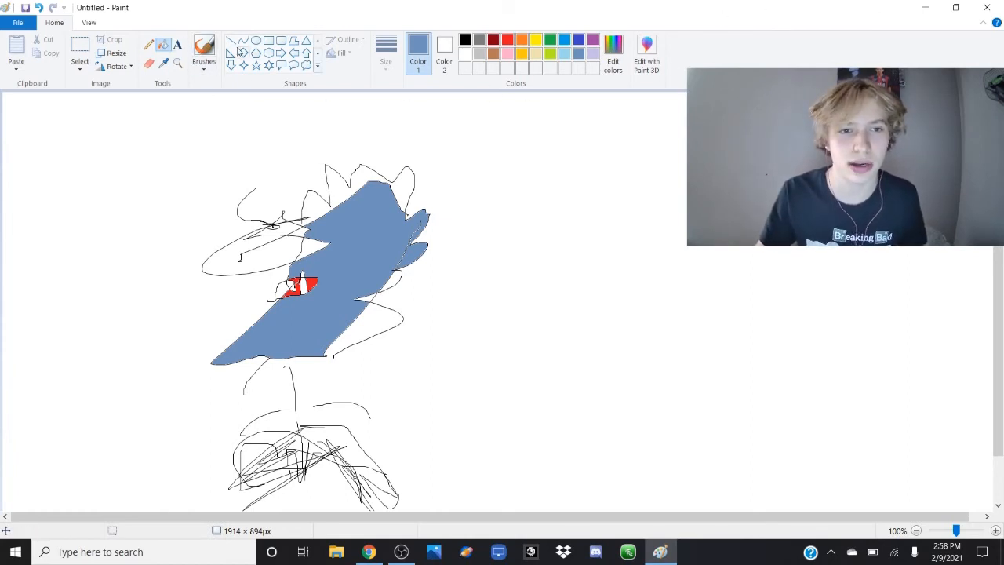
{"action": "left_click", "coordinate": [204, 47]}
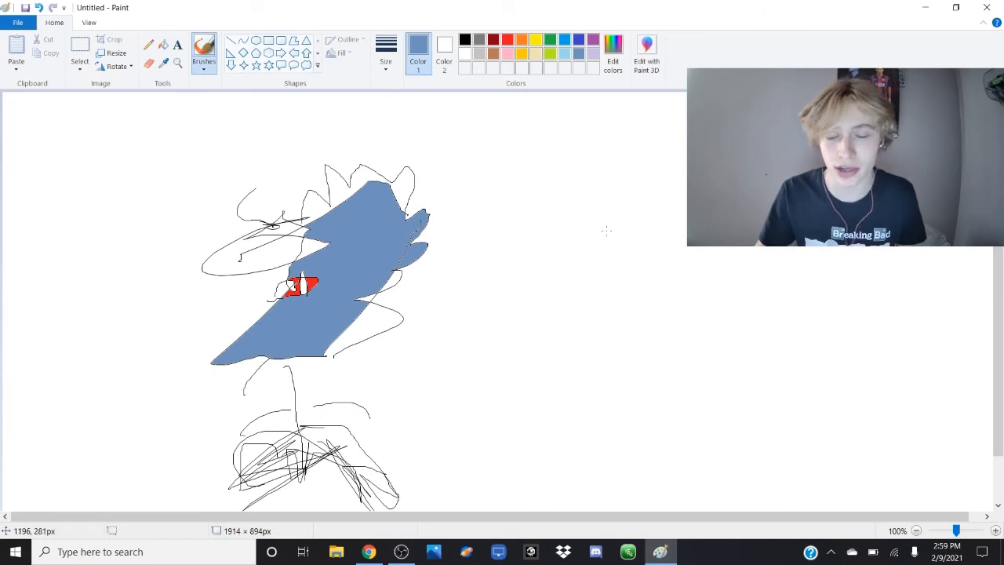